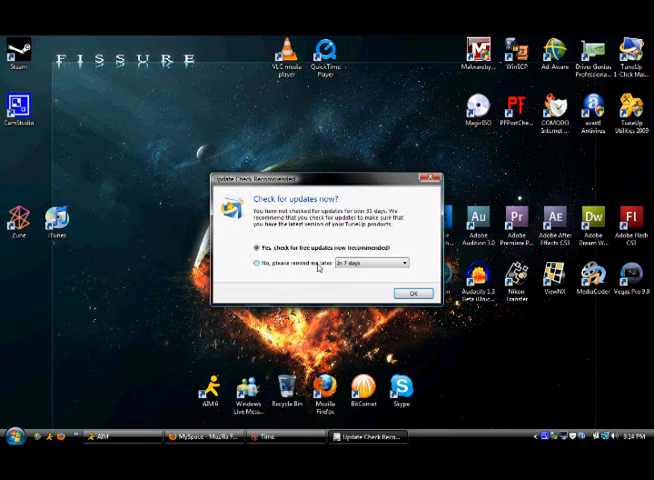
# Step: Choose the remind-me-later option for the update check and confirm with OK
pyautogui.click(256, 262)
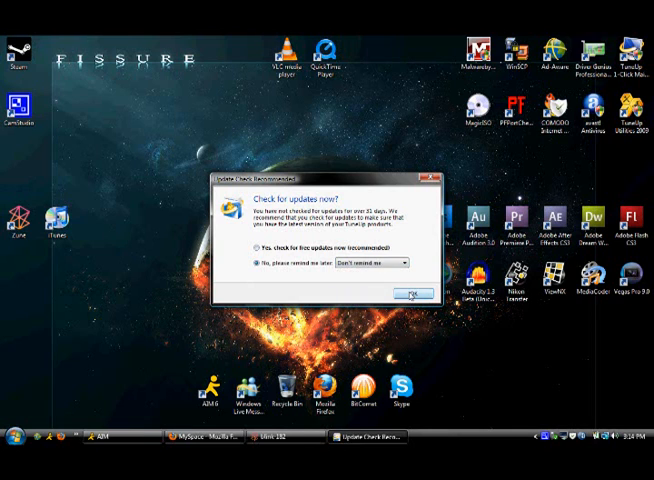
pyautogui.click(408, 292)
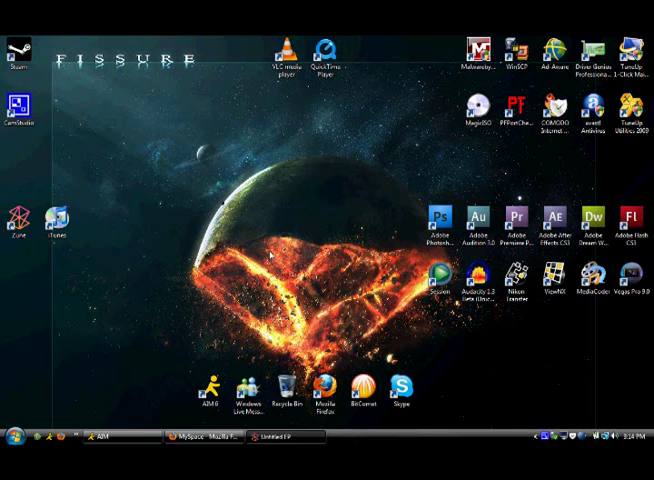
pyautogui.moveTo(78, 132)
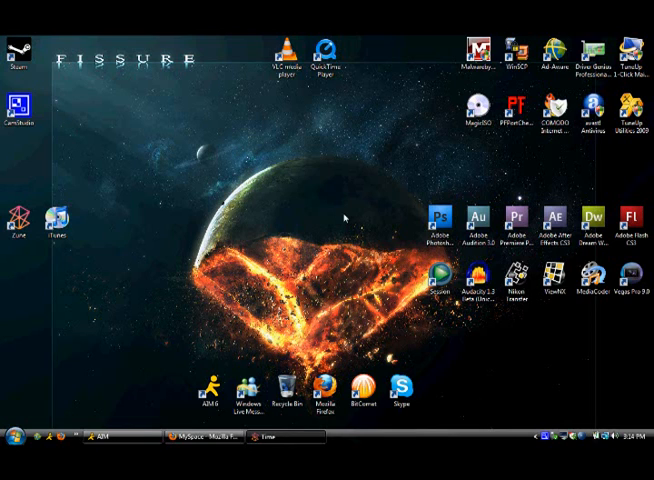
pyautogui.moveTo(276, 204)
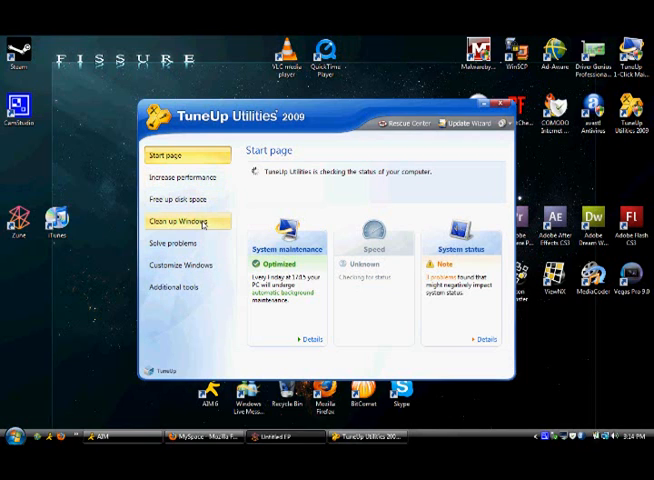
# Step: Launch TuneUp Utilities 2009 and let the Start page status check complete
pyautogui.click(178, 244)
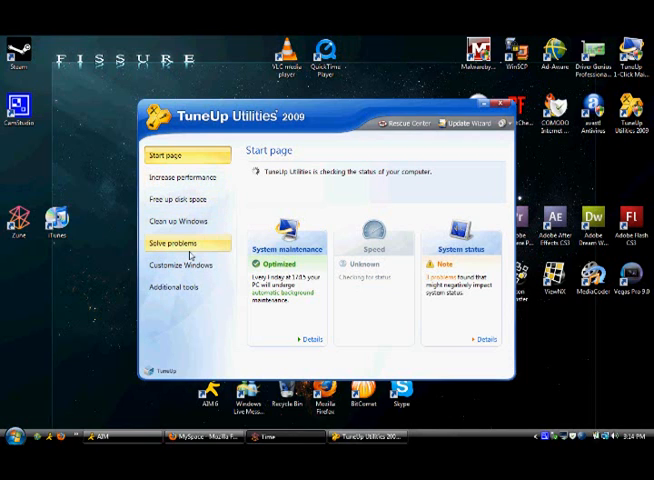
pyautogui.click(180, 288)
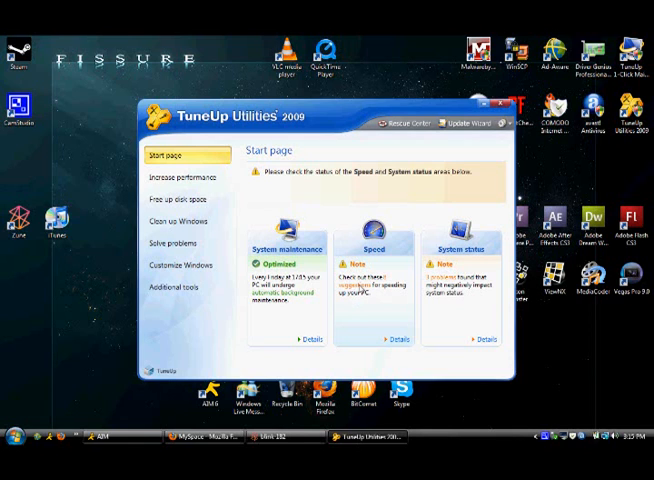
# Step: Launch the Speed Optimizer from the Speed link, then show the Increase performance tools
pyautogui.click(396, 340)
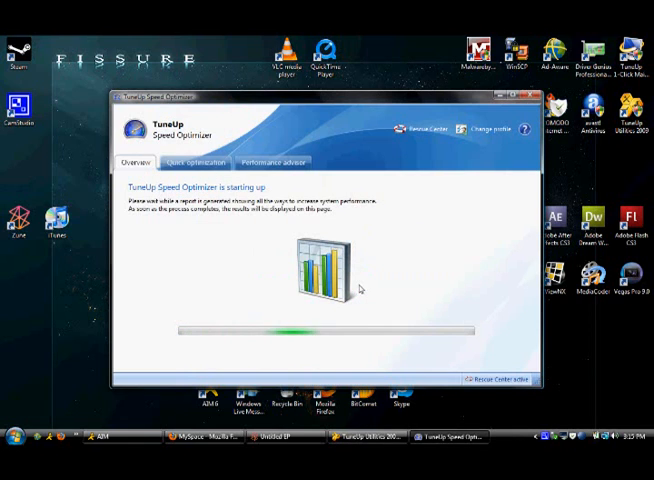
pyautogui.moveTo(186, 264)
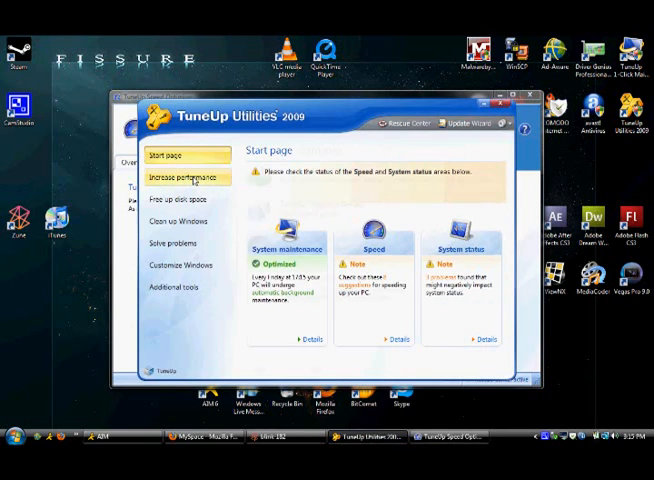
pyautogui.click(186, 176)
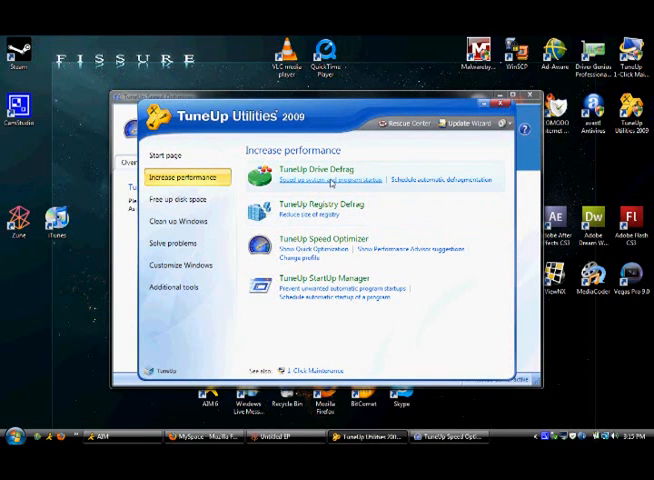
pyautogui.moveTo(320, 204)
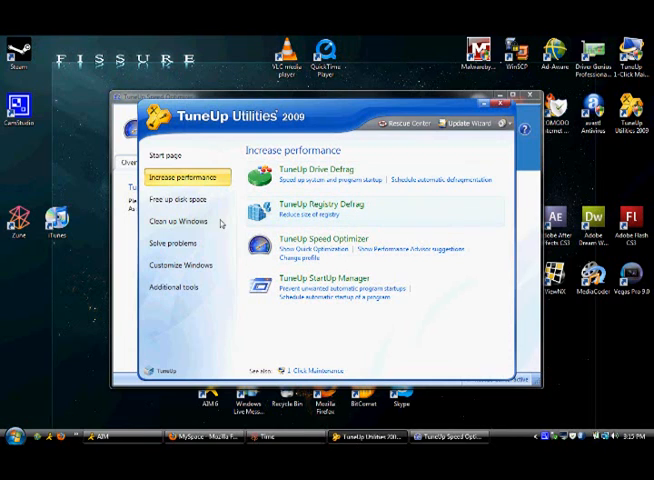
# Step: Show the Free up disk space tools and scan Local Disk C: for unnecessary files and backups
pyautogui.click(180, 200)
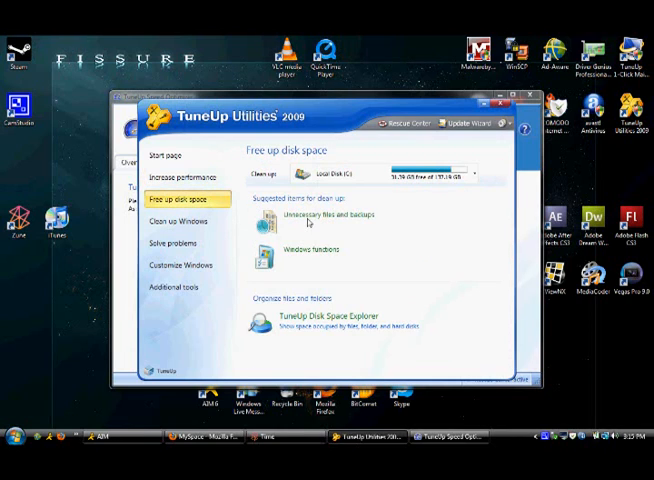
pyautogui.click(330, 216)
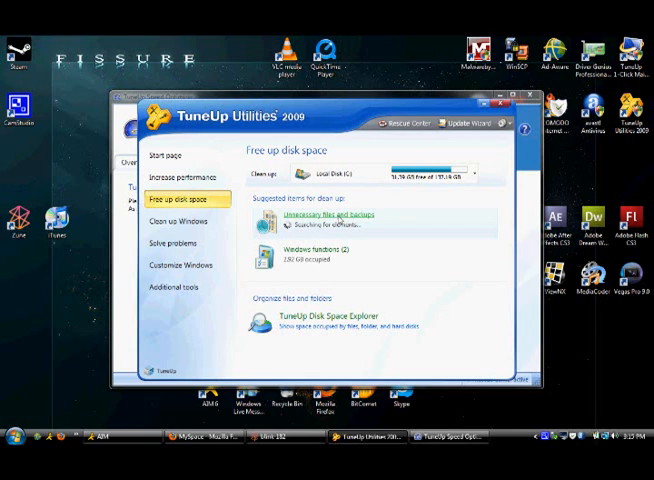
pyautogui.moveTo(320, 216)
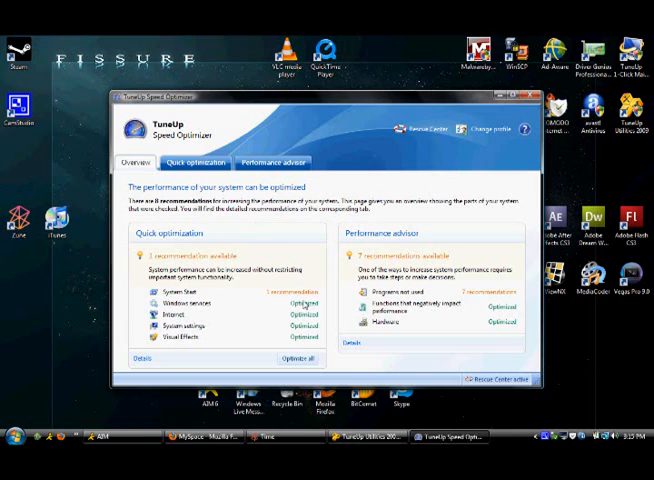
# Step: Review the Speed Optimizer's empty recommendation list and close its results
pyautogui.click(194, 160)
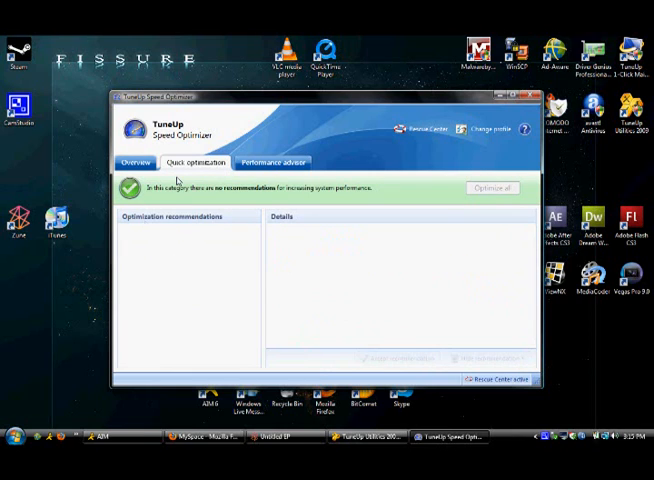
pyautogui.click(134, 162)
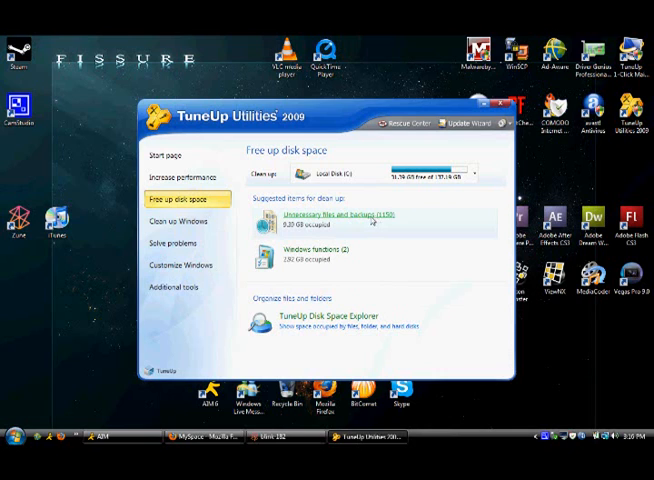
# Step: Clean up the unnecessary files and backups listed for Local Disk C: and close the completion report
pyautogui.click(326, 216)
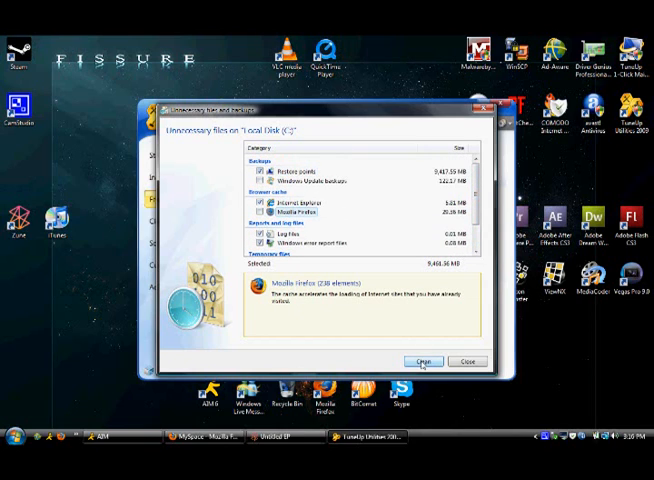
pyautogui.click(424, 360)
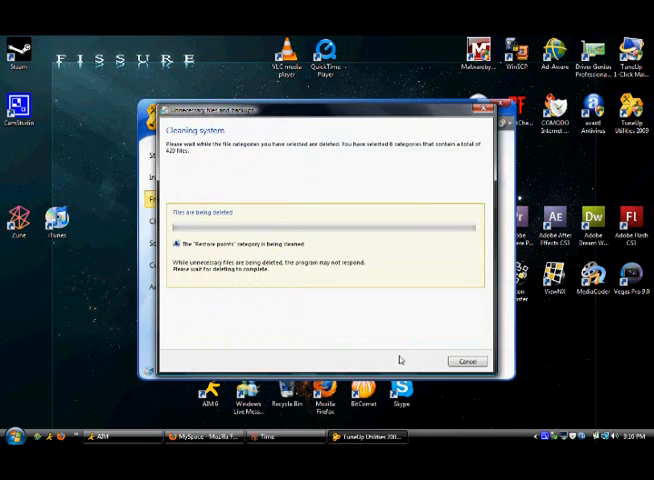
pyautogui.moveTo(382, 348)
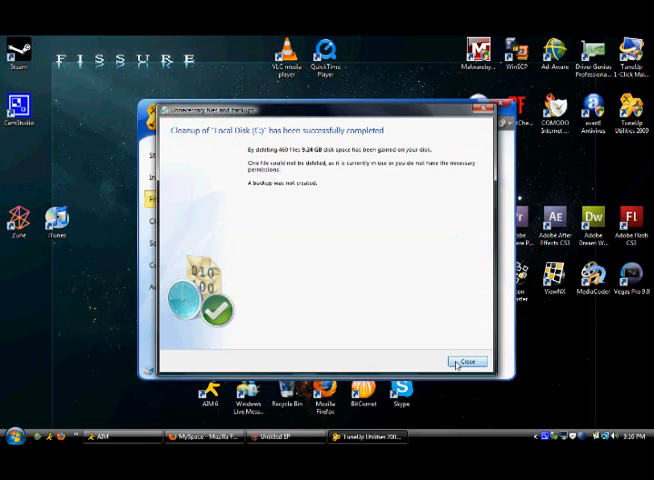
pyautogui.click(456, 358)
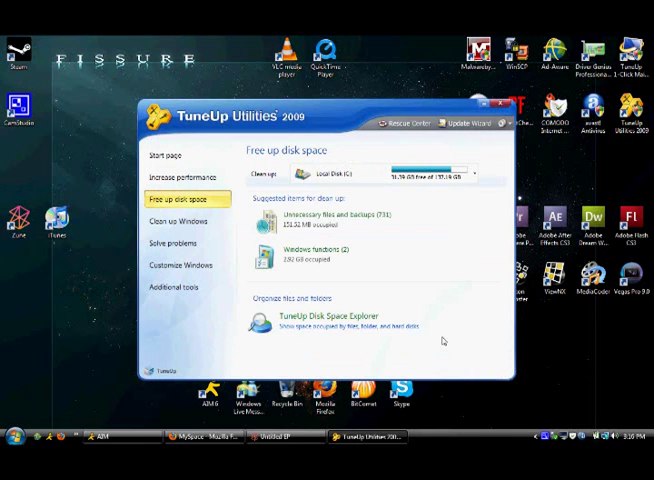
pyautogui.moveTo(176, 242)
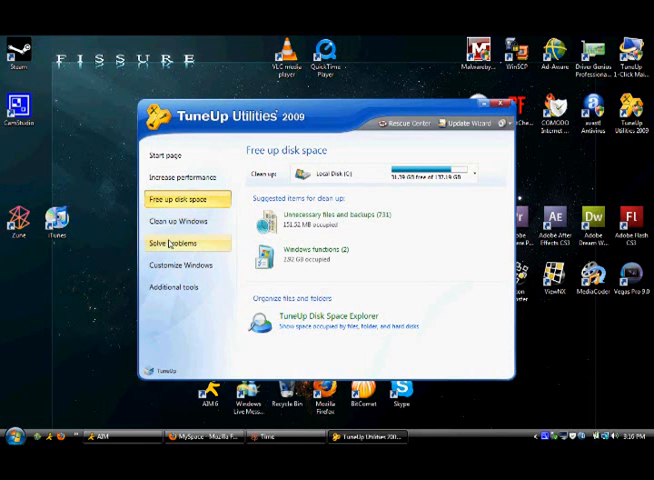
# Step: Browse the Clean up Windows and Solve problems tools, ending on the Customize Windows page
pyautogui.click(182, 220)
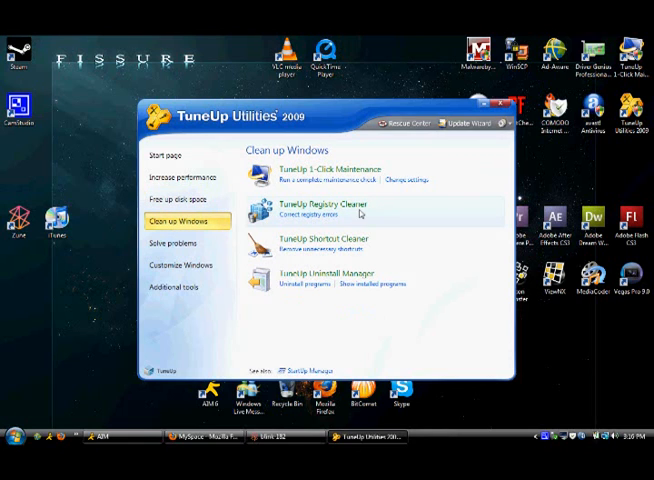
pyautogui.moveTo(356, 246)
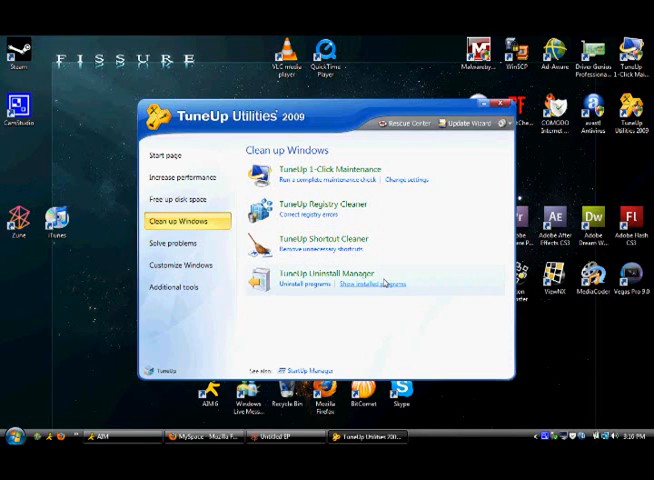
pyautogui.click(174, 244)
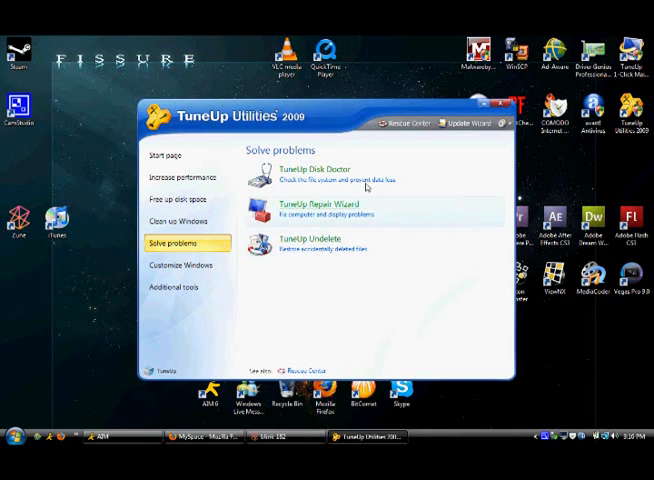
pyautogui.moveTo(276, 266)
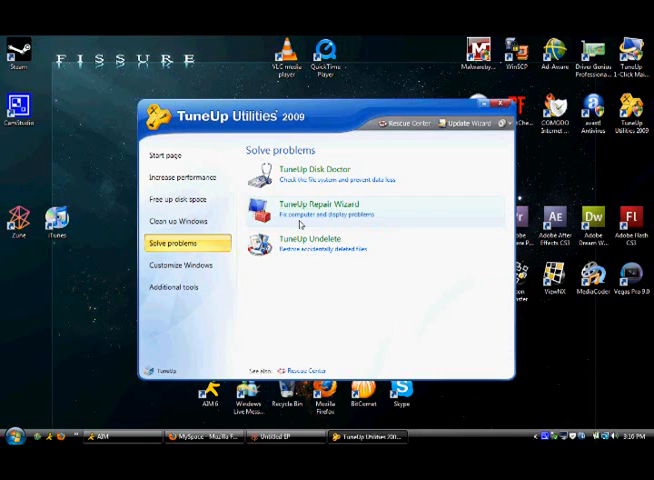
pyautogui.click(178, 264)
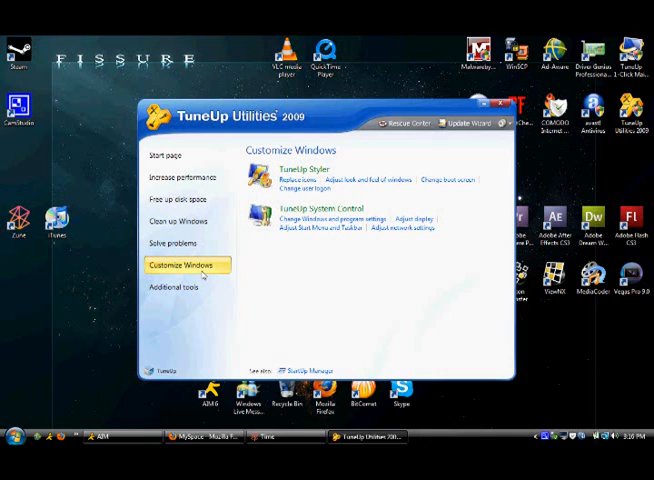